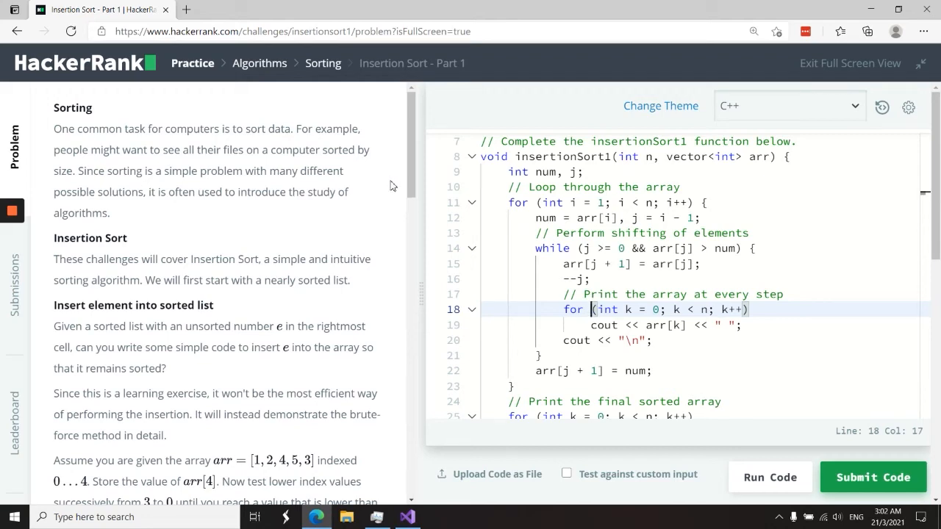
# Scroll the Insertion Sort Part 1 statement down to the Example and Function Description.
pyautogui.scroll(-3)
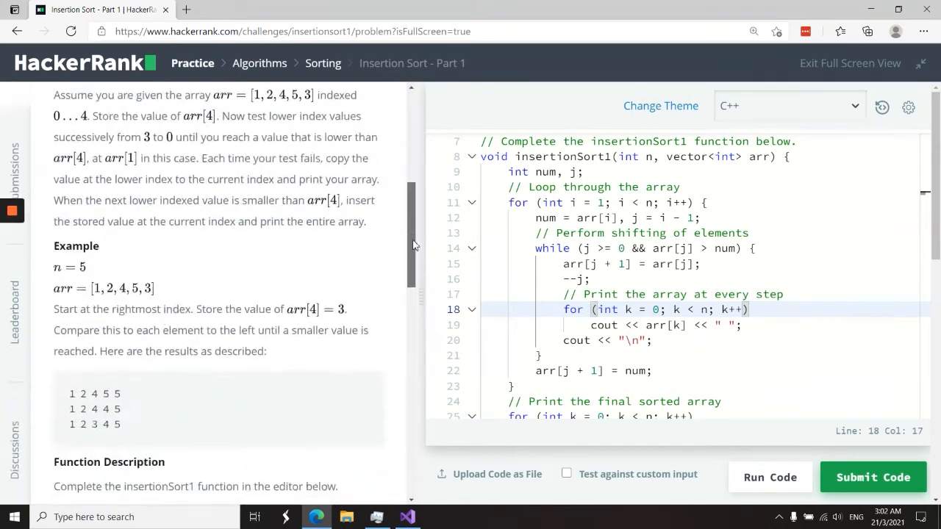
pyautogui.scroll(-3)
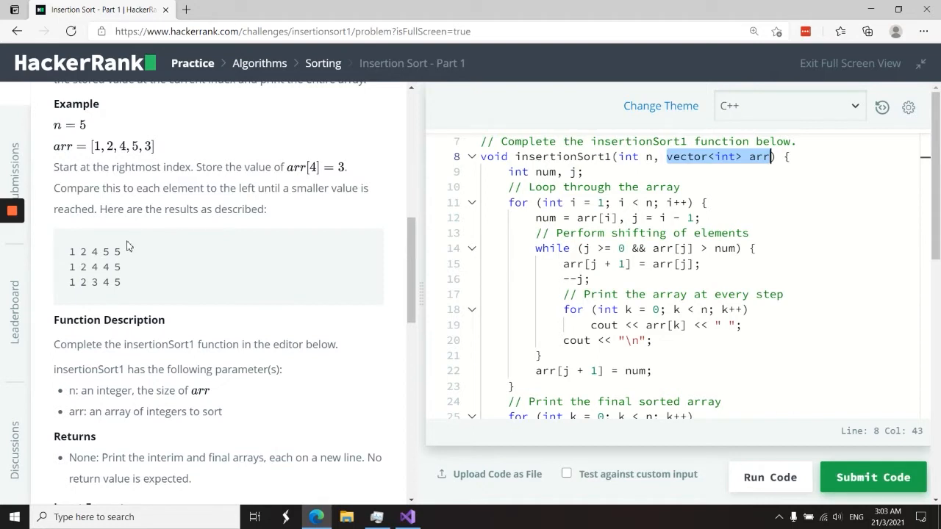
pyautogui.moveTo(134, 262)
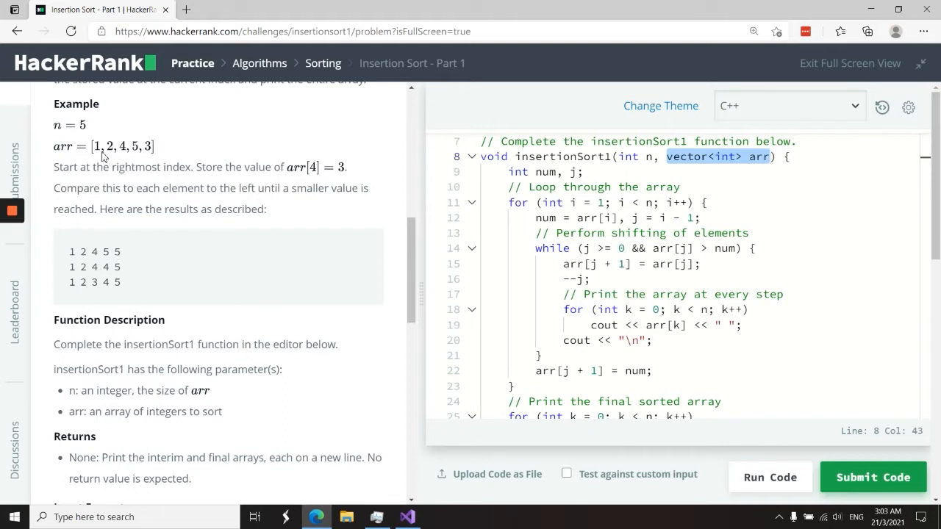
pyautogui.moveTo(56, 103); pyautogui.dragTo(174, 168)
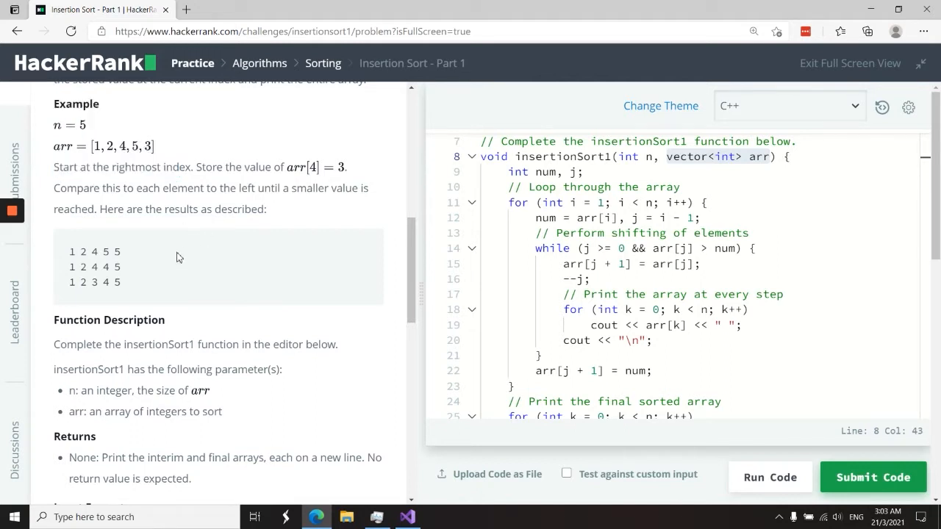
pyautogui.moveTo(124, 161)
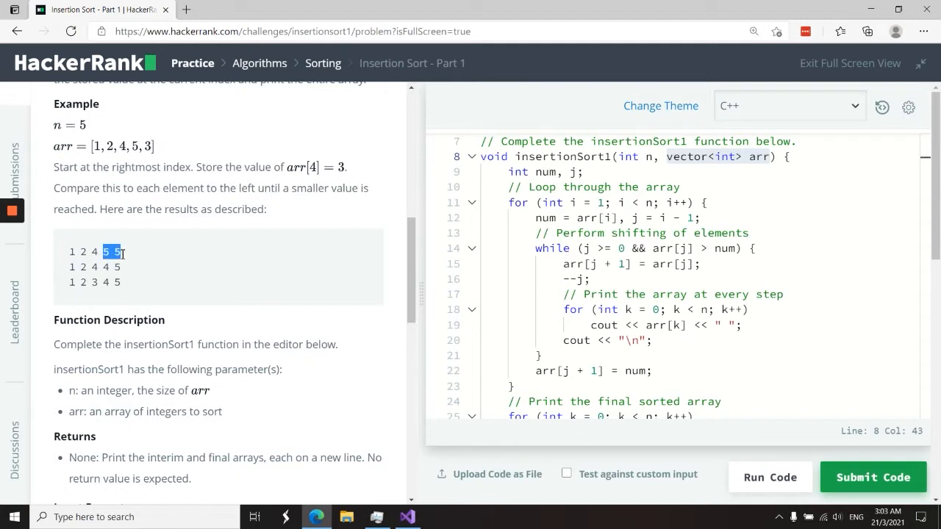
pyautogui.moveTo(135, 234)
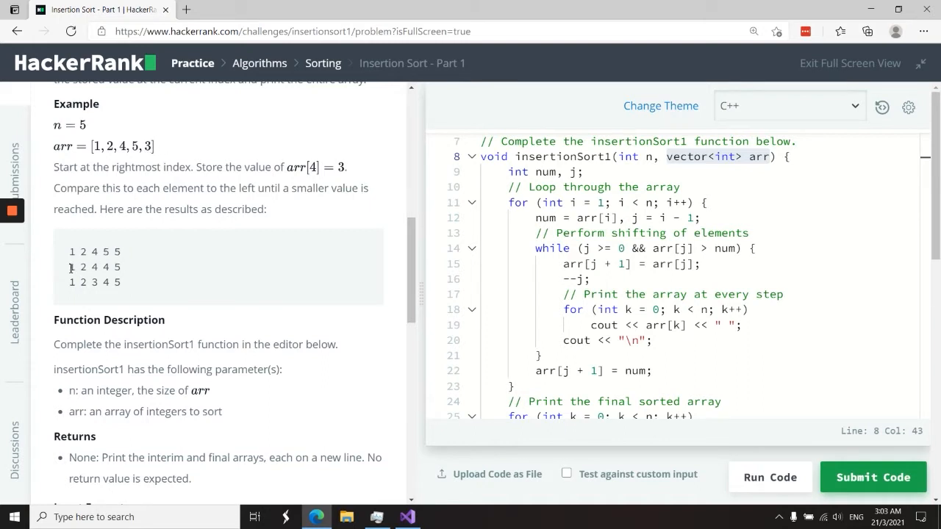
pyautogui.doubleClick(94, 267)
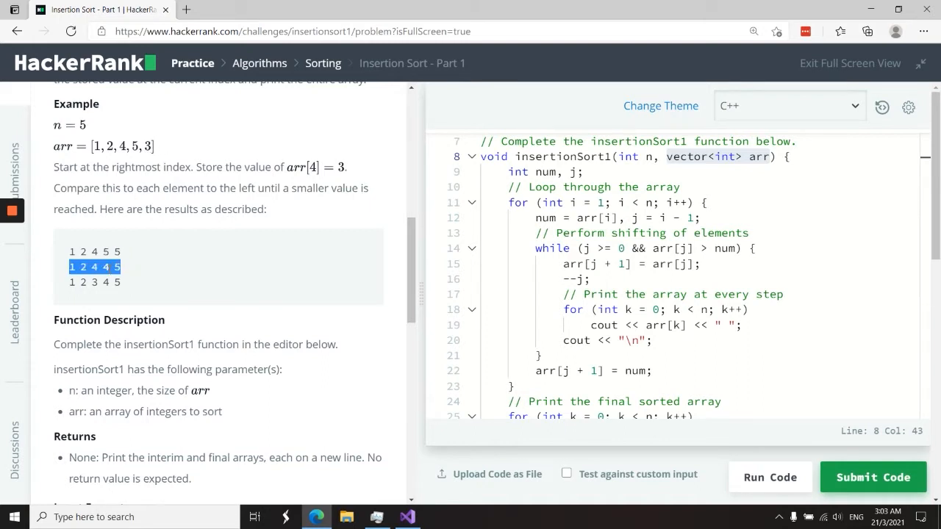
pyautogui.click(94, 282)
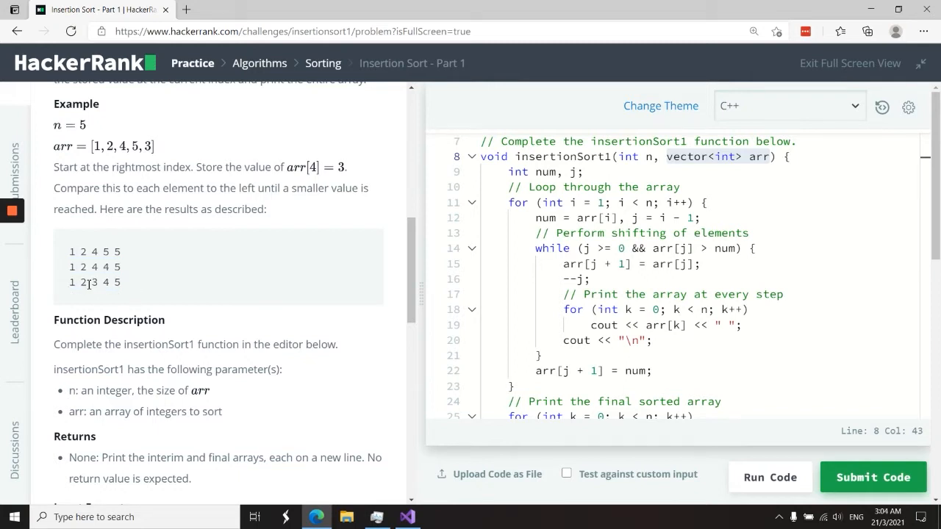
pyautogui.doubleClick(83, 282)
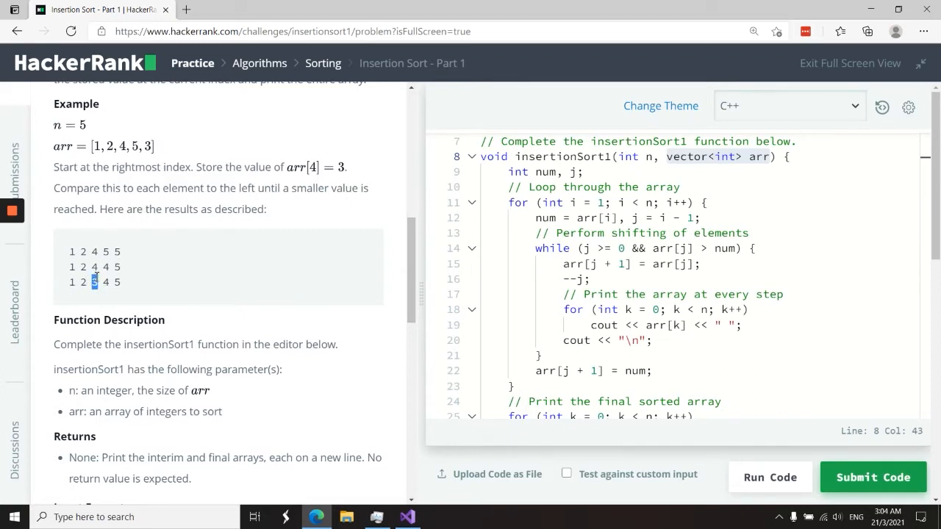
pyautogui.click(560, 170)
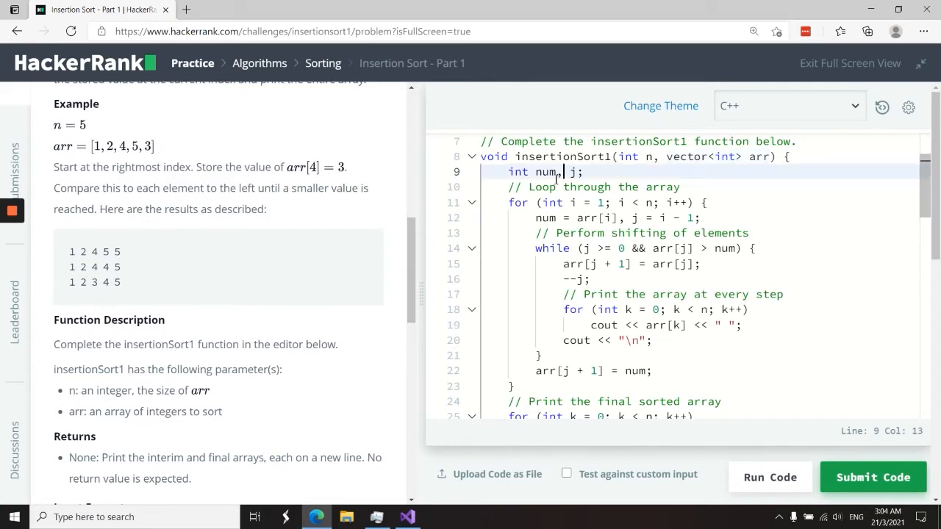
pyautogui.doubleClick(718, 155)
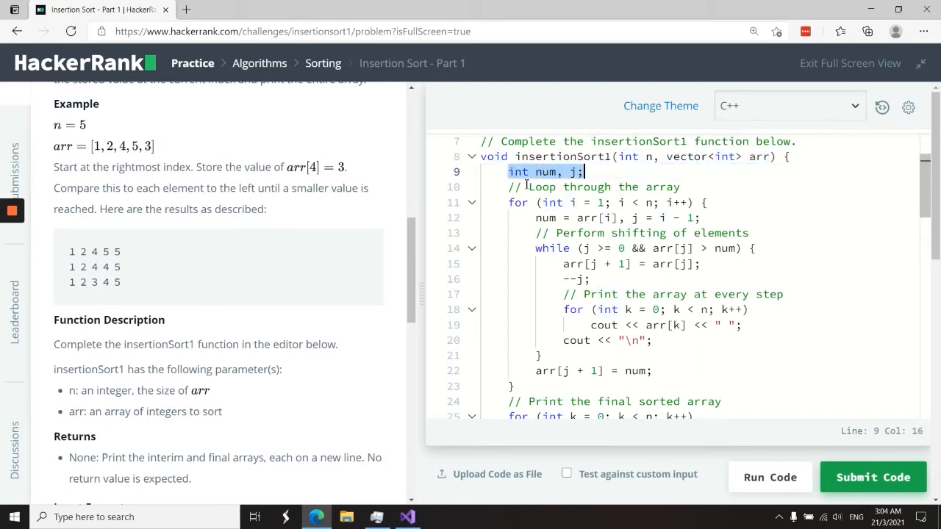
pyautogui.press('Backspace')
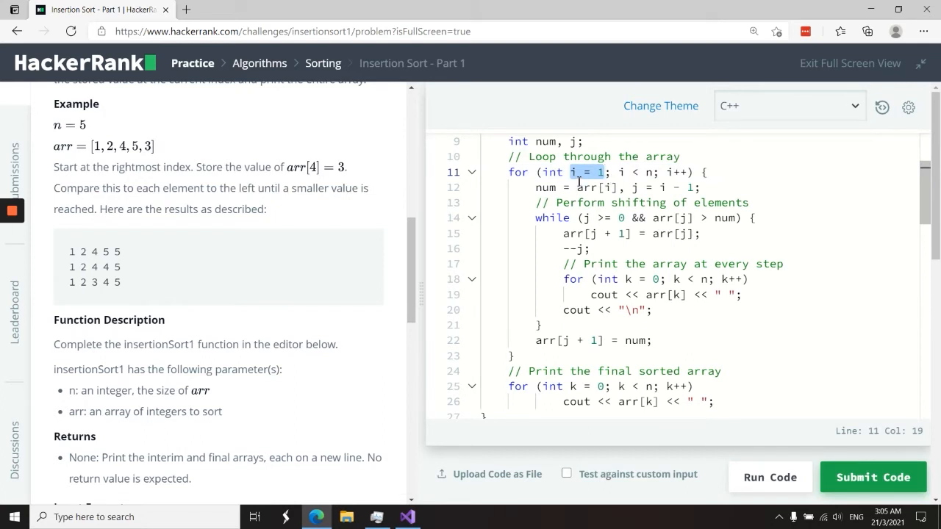
pyautogui.moveTo(580, 186)
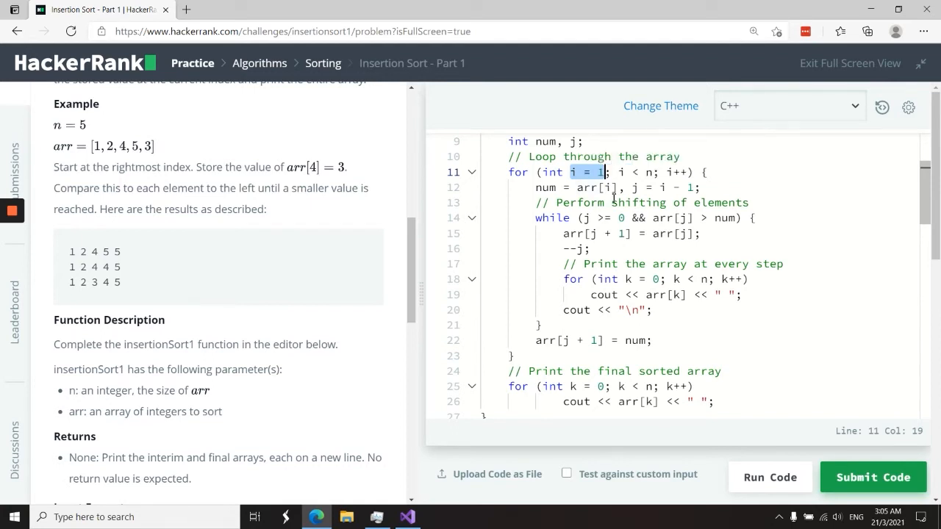
pyautogui.click(538, 188)
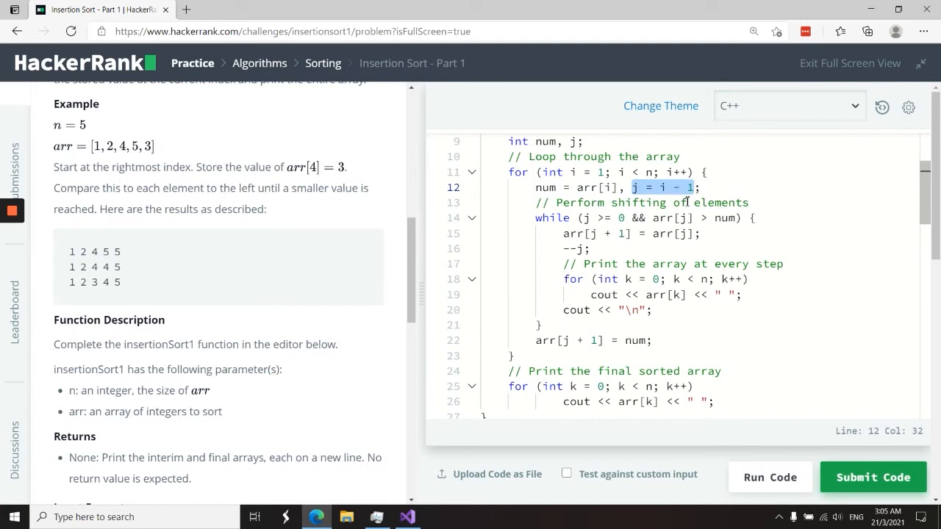
pyautogui.moveTo(673, 188)
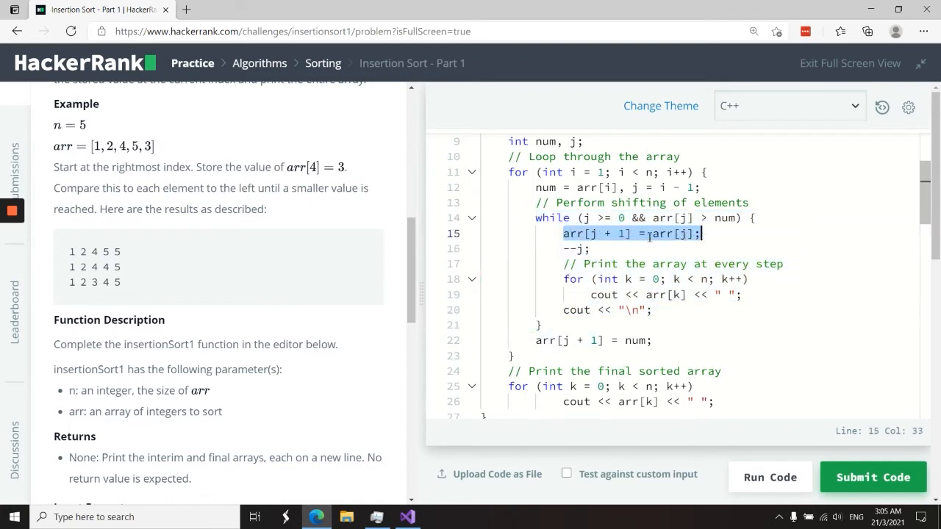
pyautogui.doubleClick(107, 252)
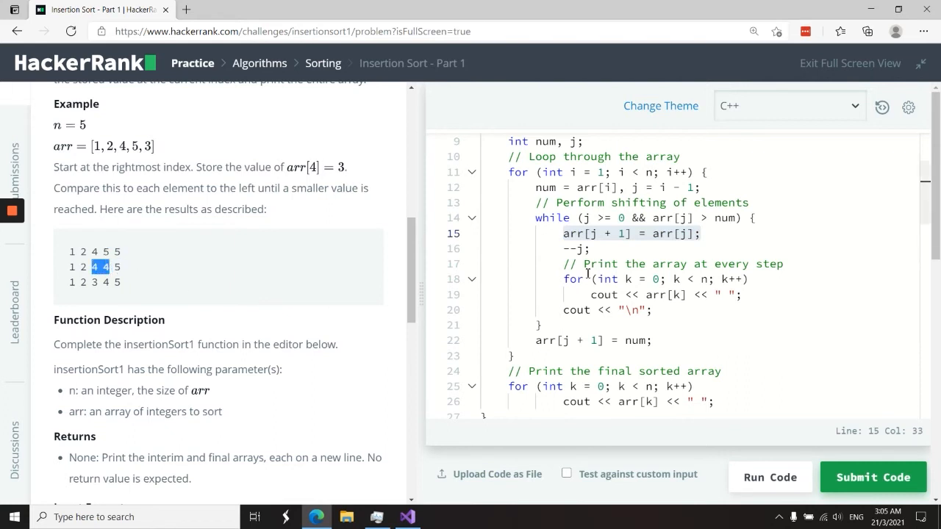
pyautogui.click(560, 234)
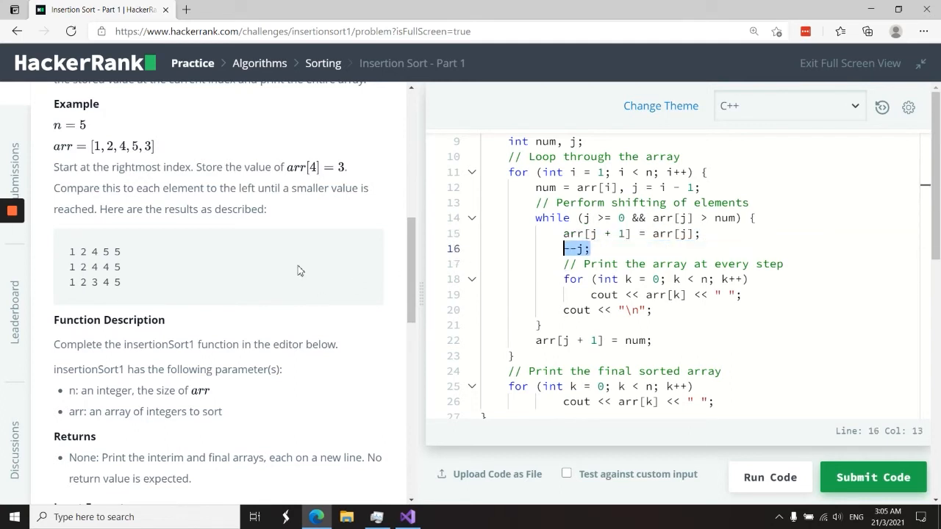
pyautogui.moveTo(562, 248); pyautogui.dragTo(742, 294)
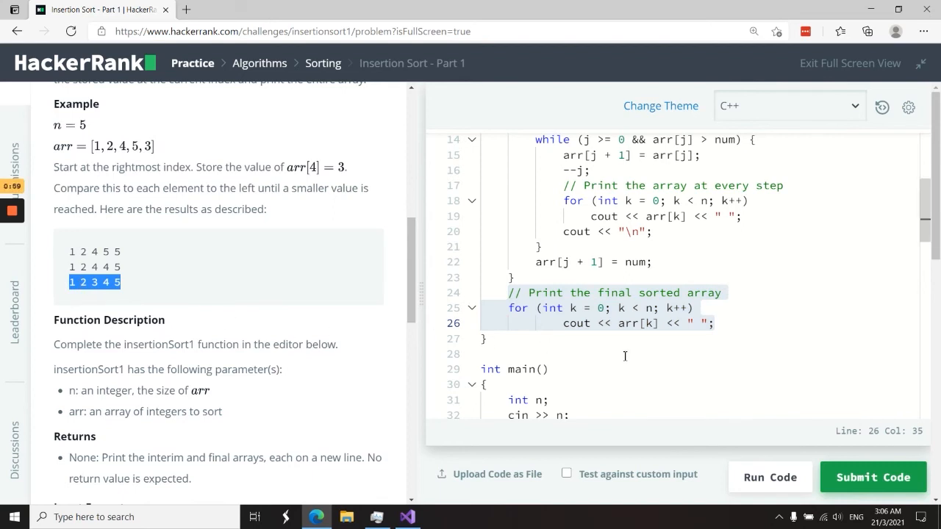
# Submit the C++ insertionSort1 solution so test cases 0–3 begin running.
pyautogui.scroll(3)
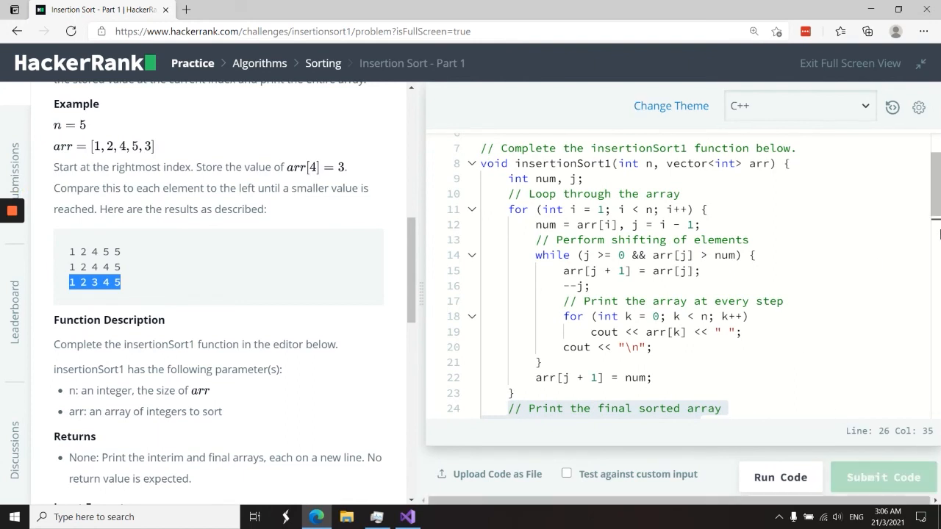
pyautogui.click(779, 477)
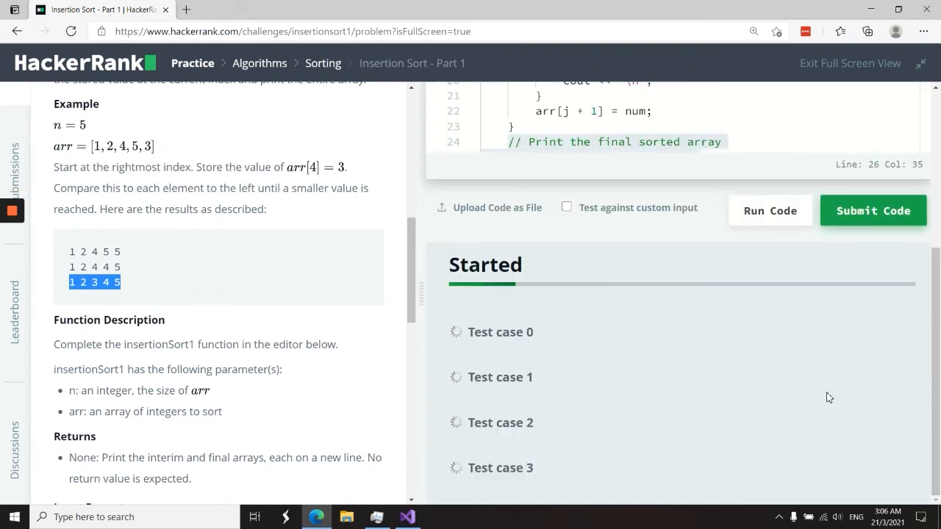
# Return to the code editor showing the full insertionSort1 C++ code.
pyautogui.click(771, 212)
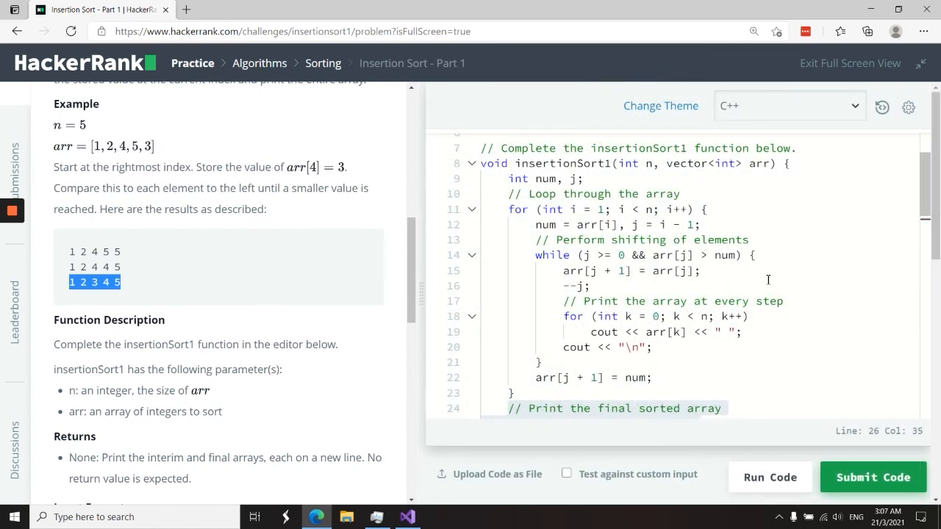
pyautogui.moveTo(638, 302)
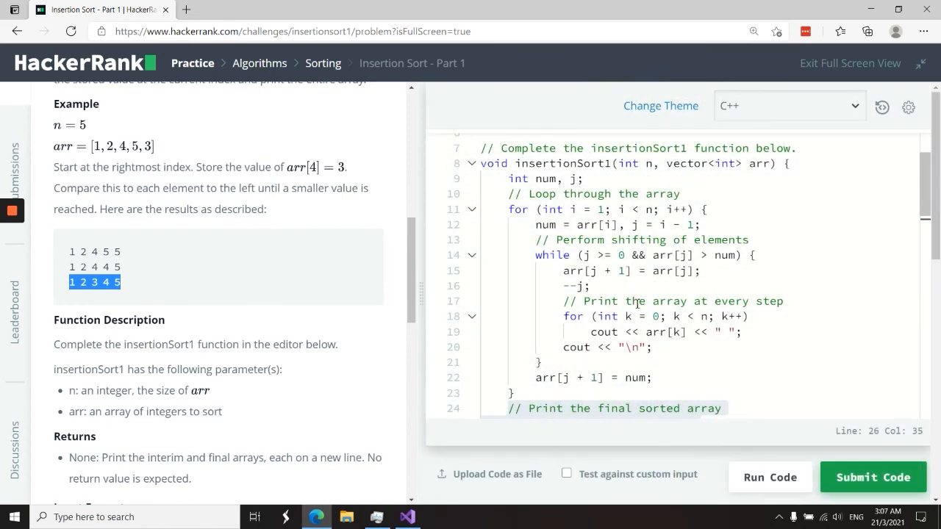